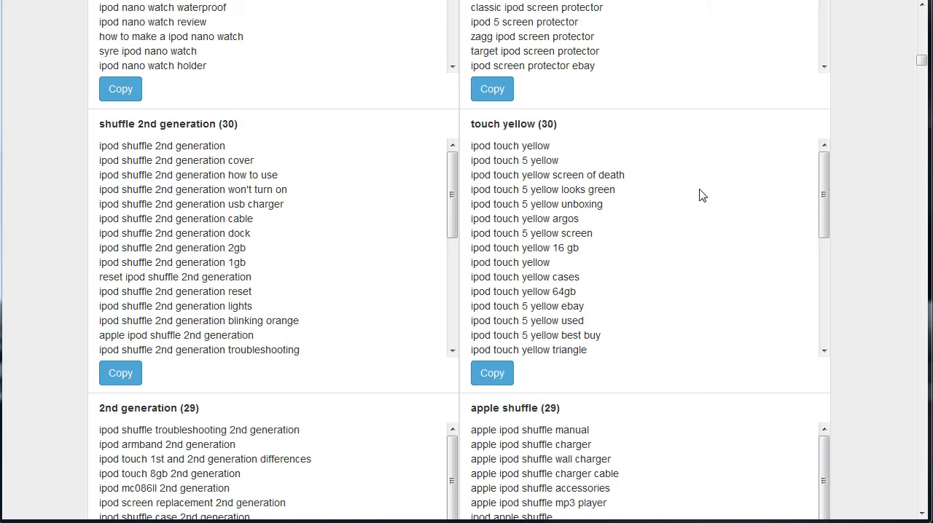
pyautogui.moveTo(709, 197)
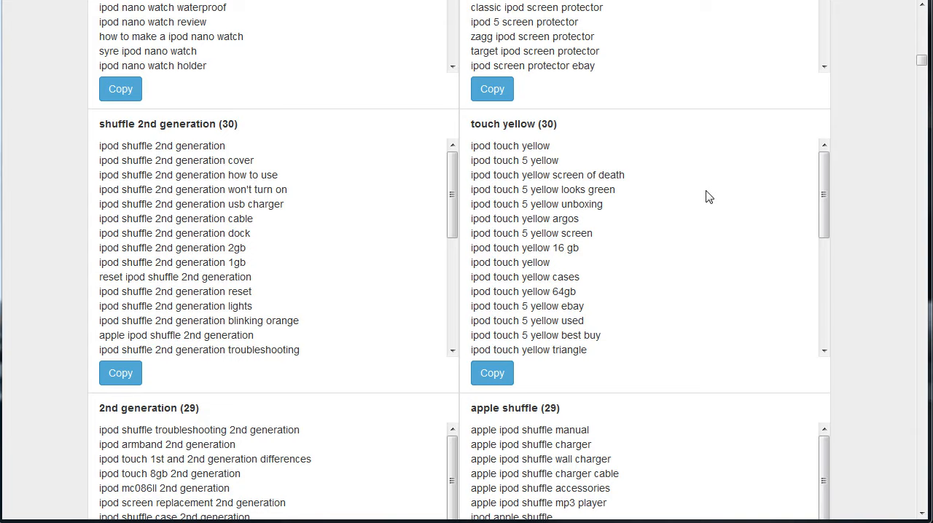
# Step: Select the shuffle 2nd generation keyword phrases to copy into the input box
pyautogui.moveTo(149, 124); pyautogui.dragTo(248, 124)
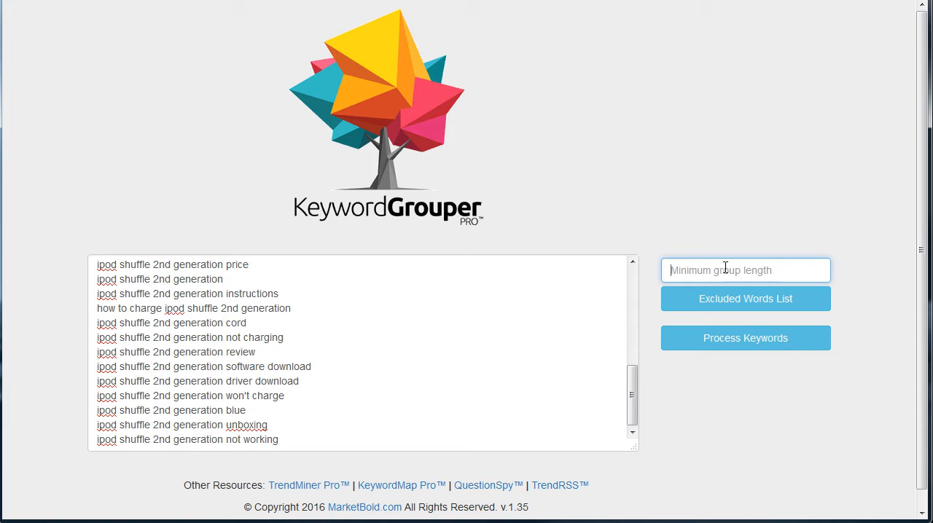
# Step: Add ipod, shuffle, 2nd and generation to the excluded words list and save it
pyautogui.click(745, 299)
pyautogui.write('g')
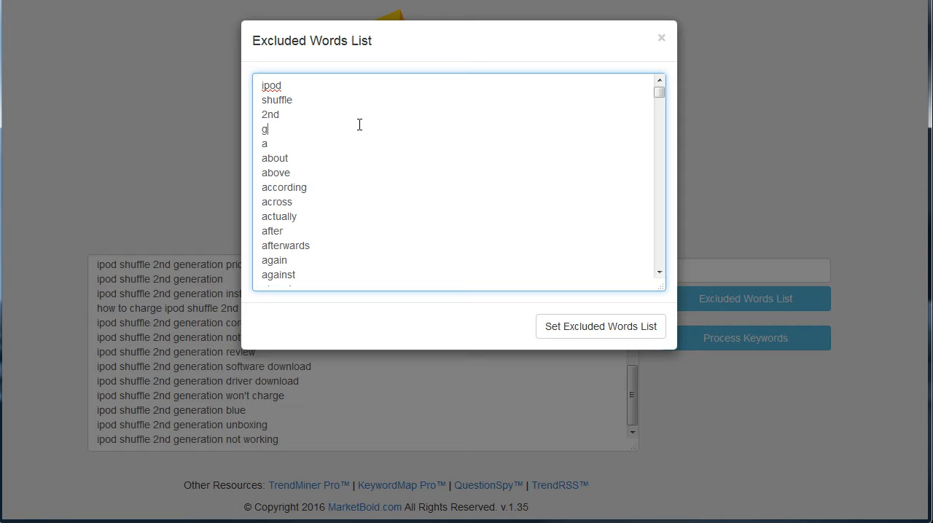
pyautogui.write('eneration')
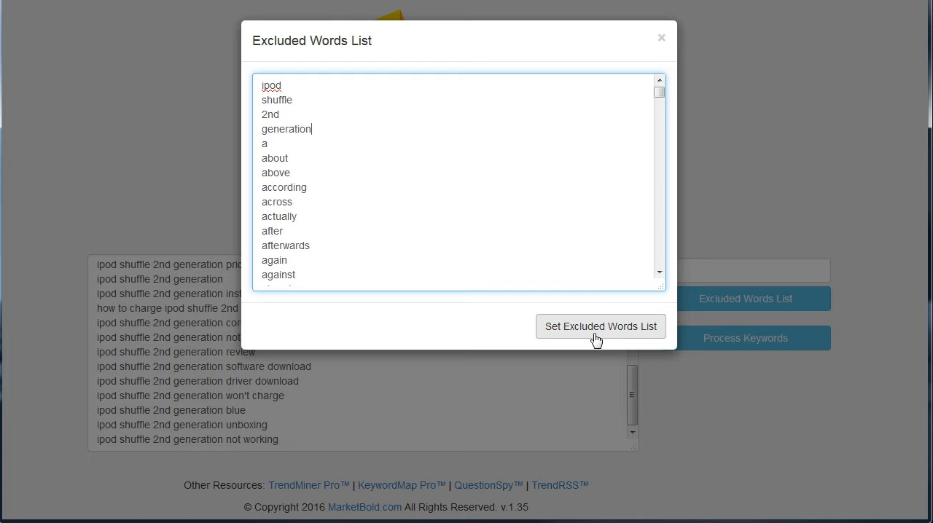
pyautogui.click(600, 326)
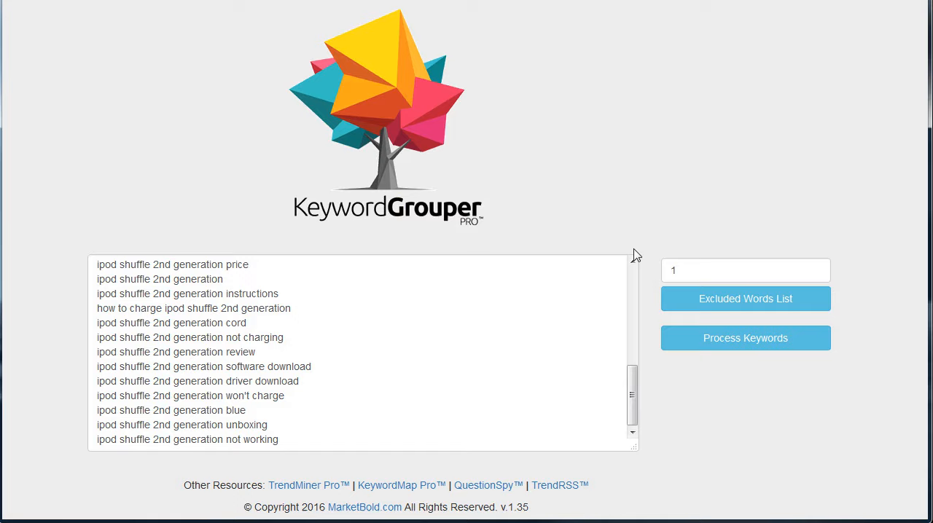
# Step: Process the 33 keywords and review the 25 resulting groups like charge and charging
pyautogui.click(745, 338)
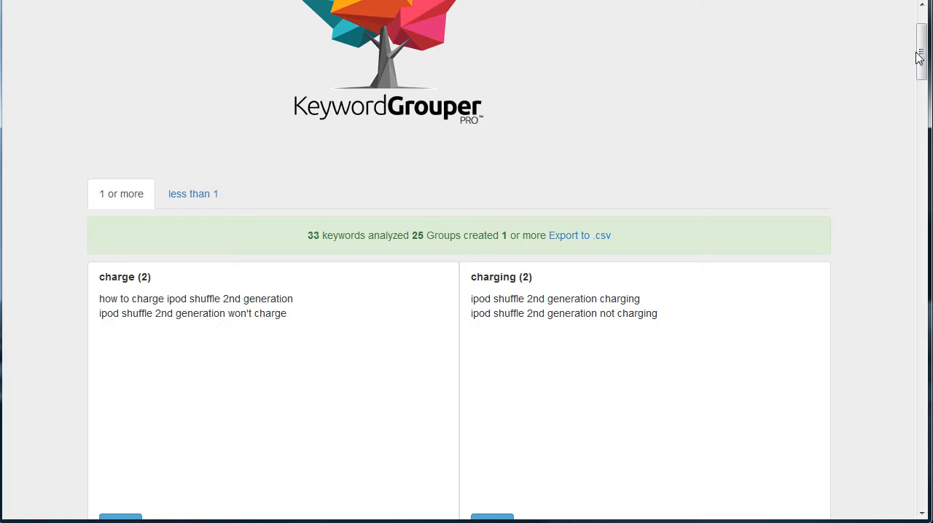
pyautogui.scroll(-3)
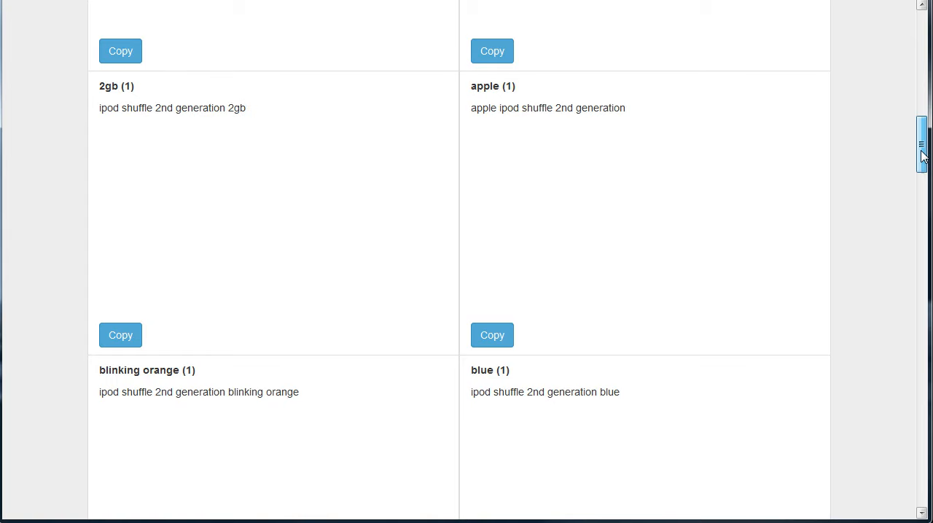
pyautogui.scroll(3)
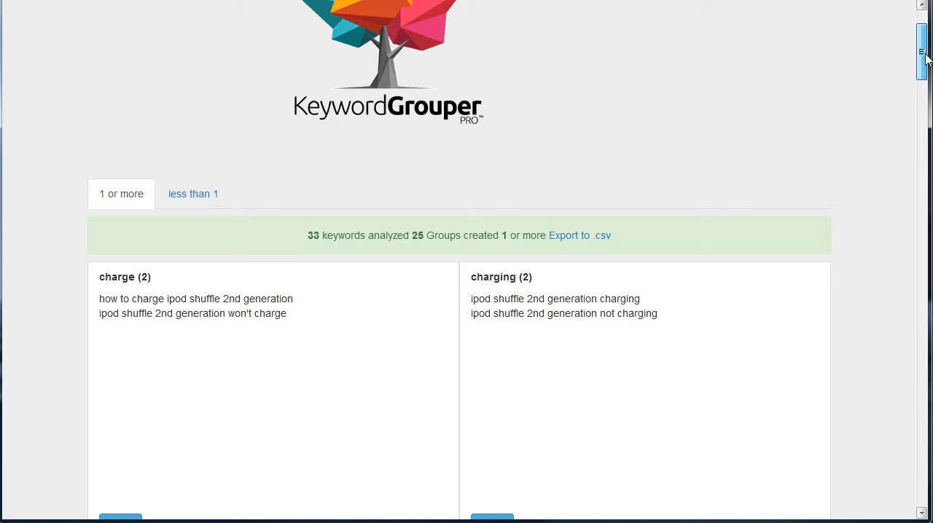